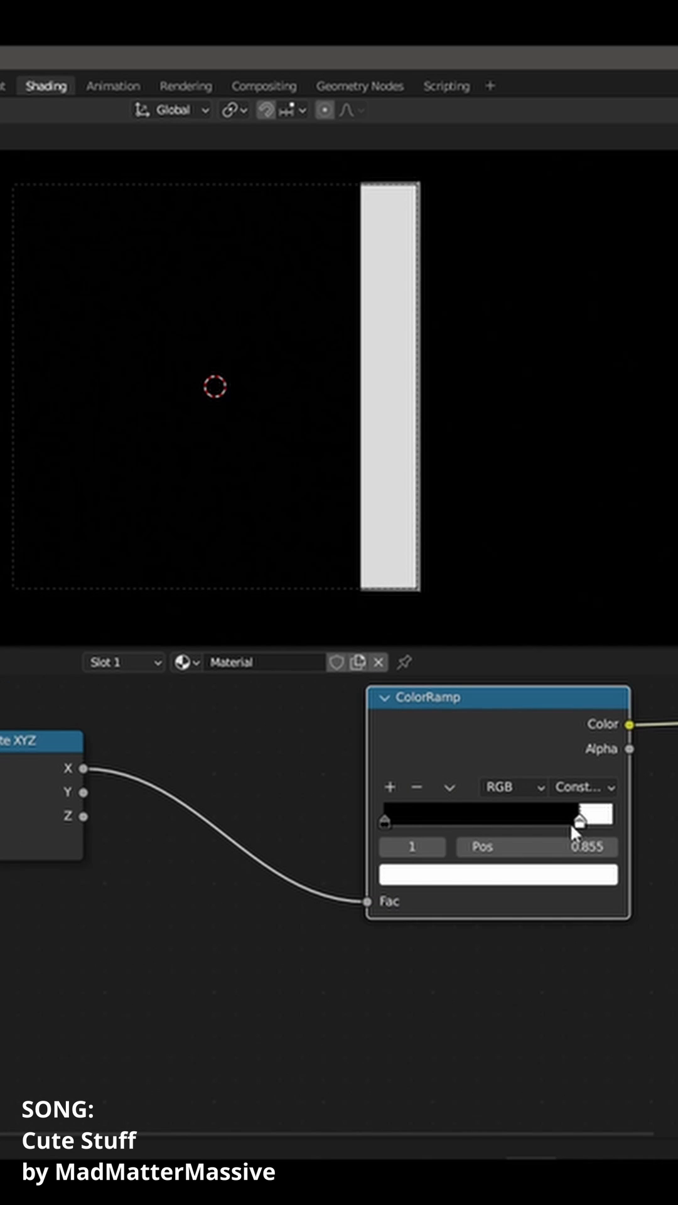
Step: Make the ColorRamp constant with its white stop at about 0.855 for a hard white band
left_click_drag(580, 819, 449, 876)
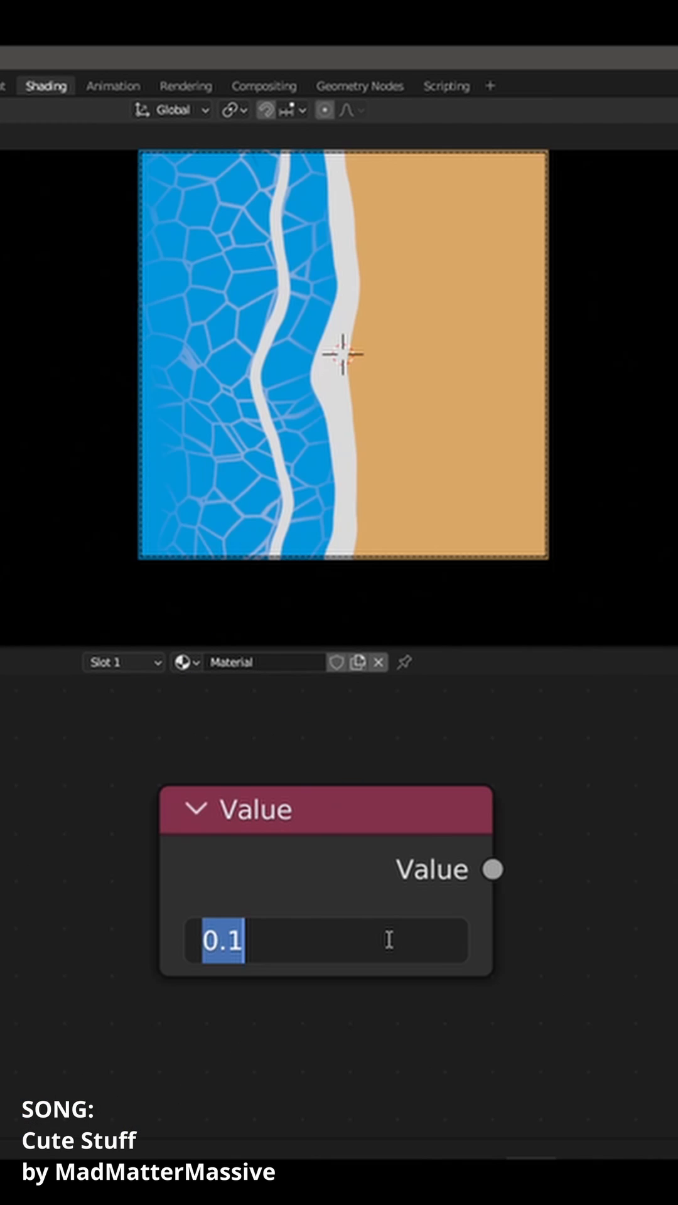
Step: Replace the Value node's 0.1 with the expression #frame to create a frame driver
type("#frame")
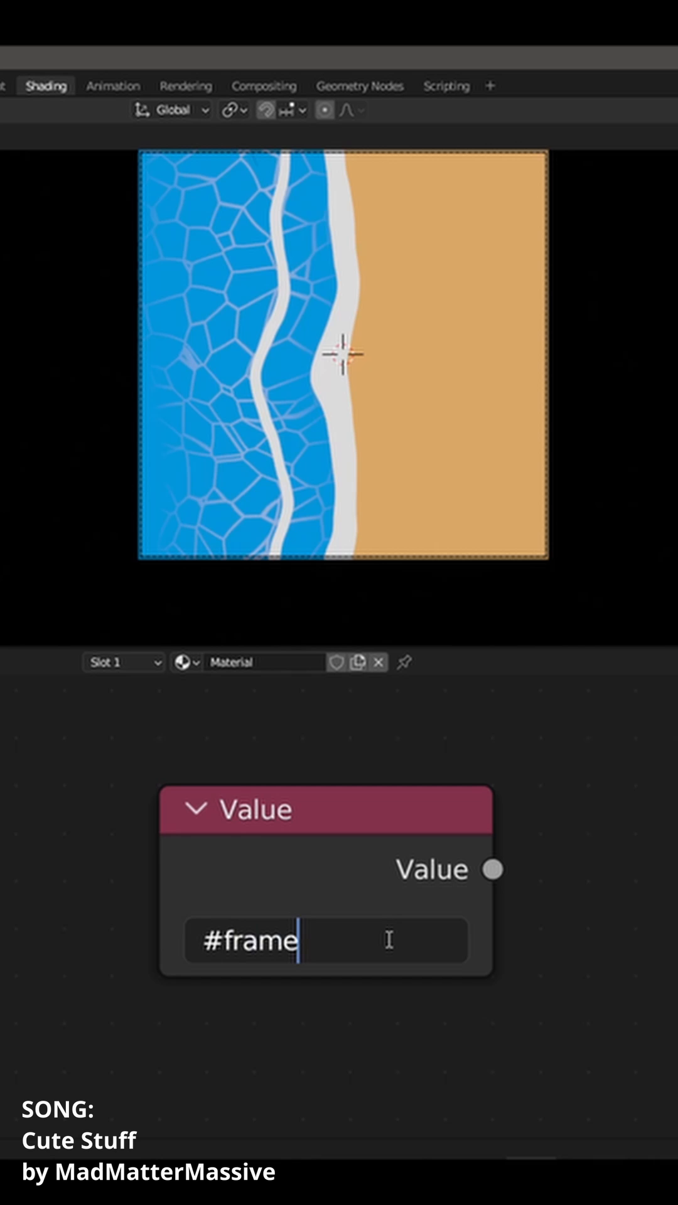